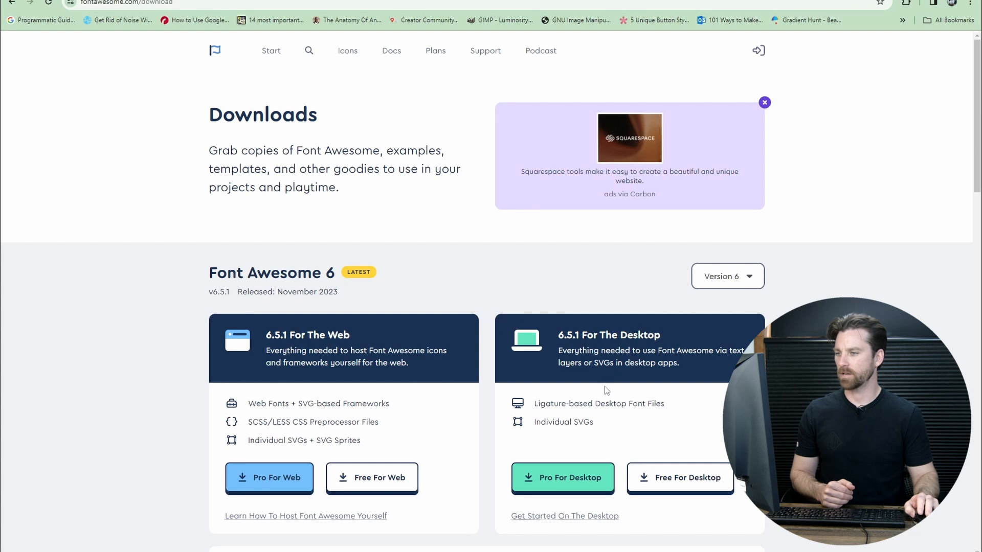
- Download the free Font Awesome 6 desktop zip to Downloads and check it in the browser's download list
{"action": "scroll", "scroll_direction": "down", "scroll_amount": 3}
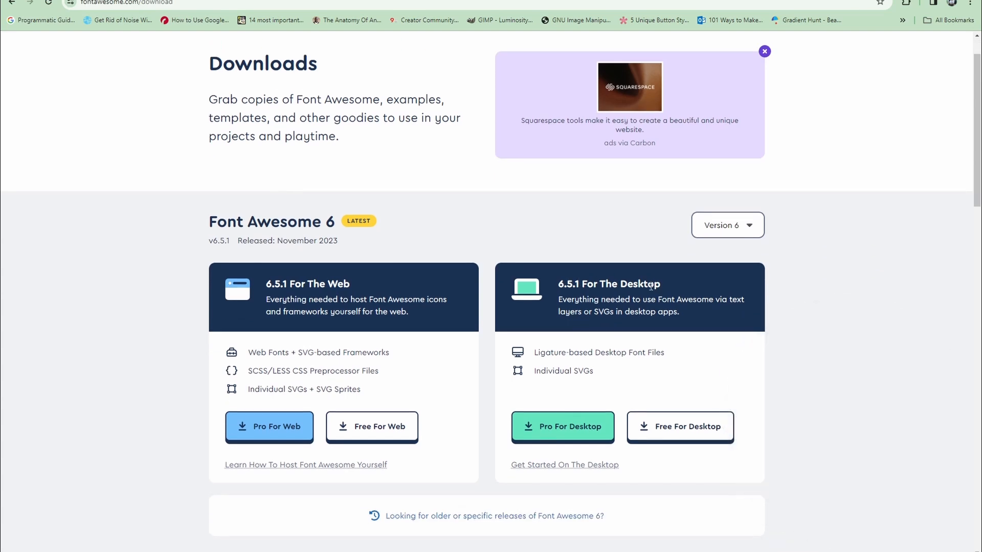
{"action": "left_click", "coordinate": [679, 426]}
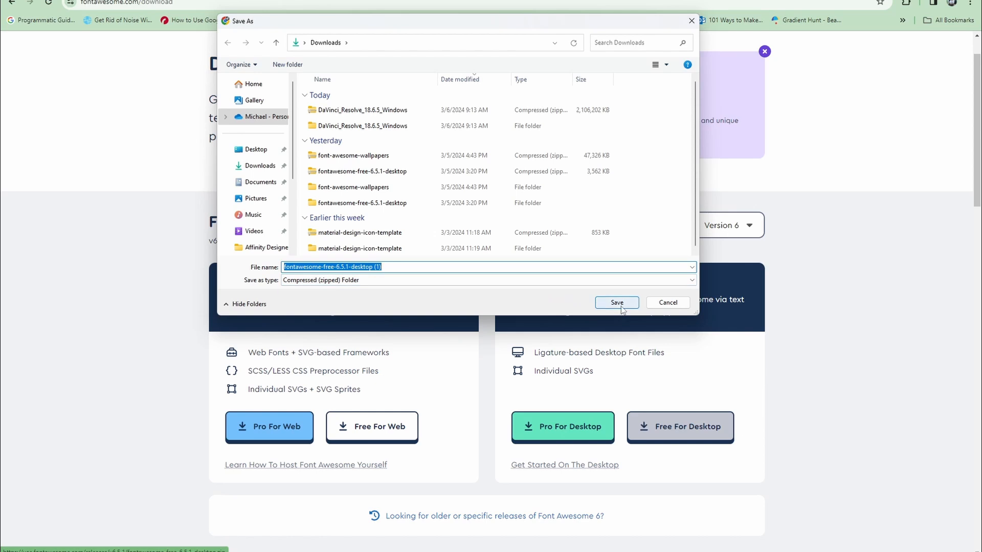
{"action": "left_click", "coordinate": [615, 303]}
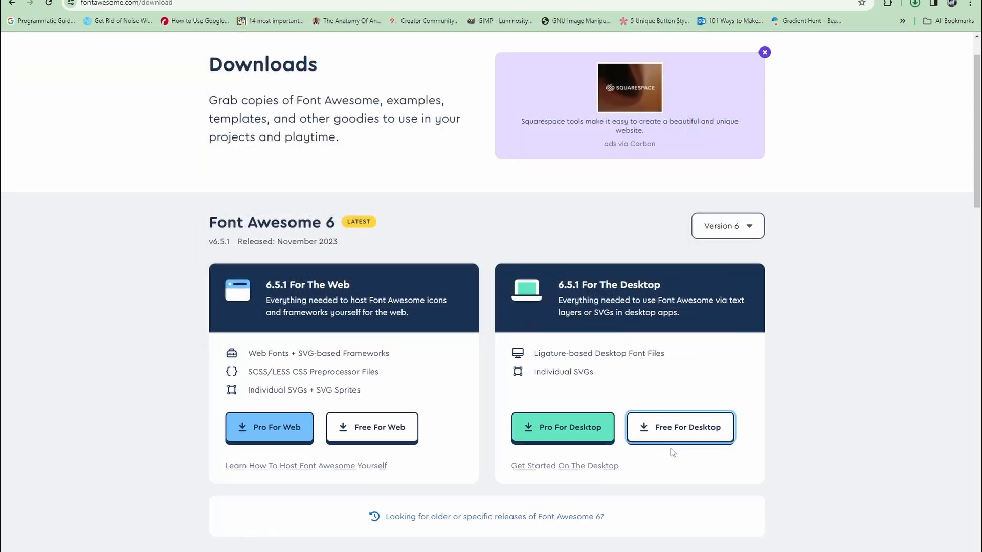
{"action": "left_click", "coordinate": [679, 427]}
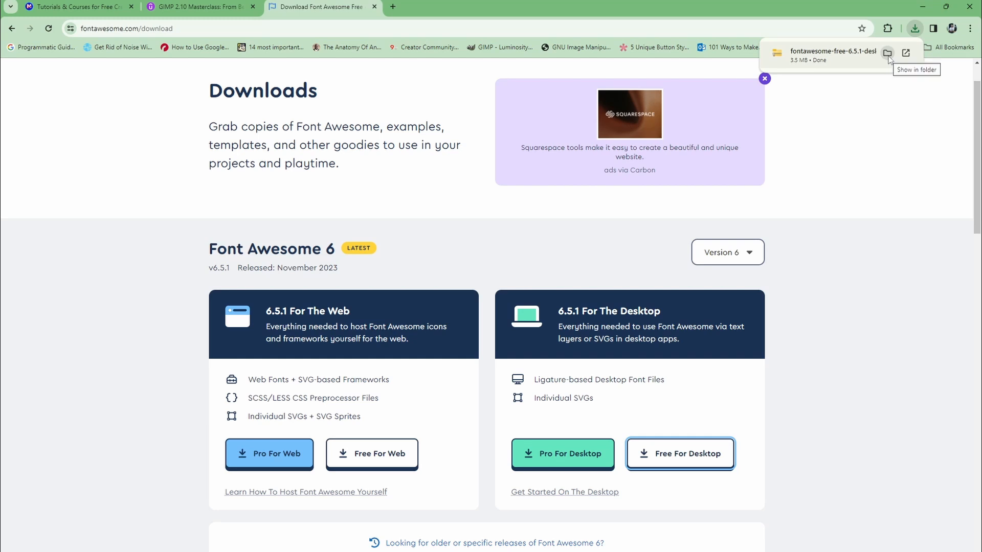
- Reveal the fontawesome-free-6.5.1-desktop zip in Downloads, start Extract All and cancel it
{"action": "left_click", "coordinate": [887, 52]}
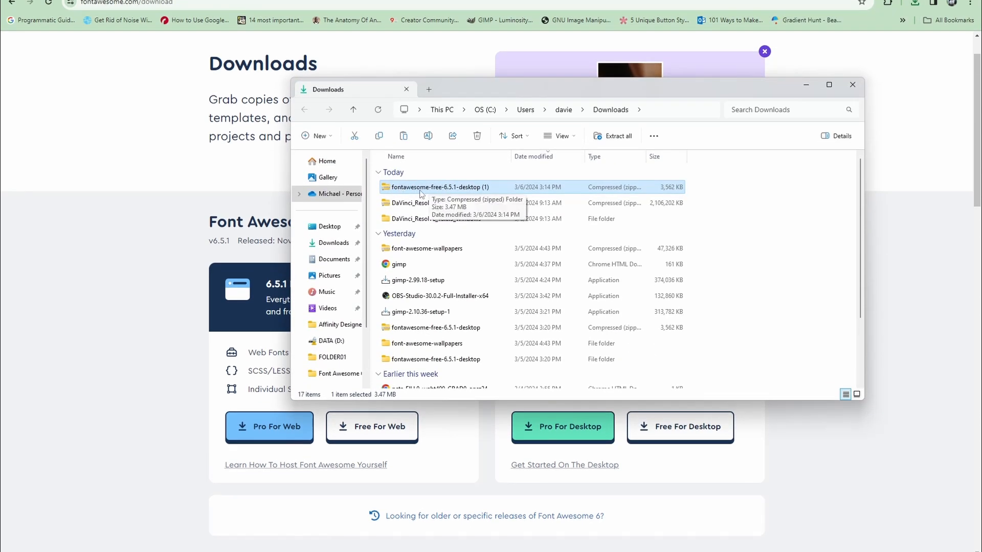
{"action": "right_click", "coordinate": [439, 186]}
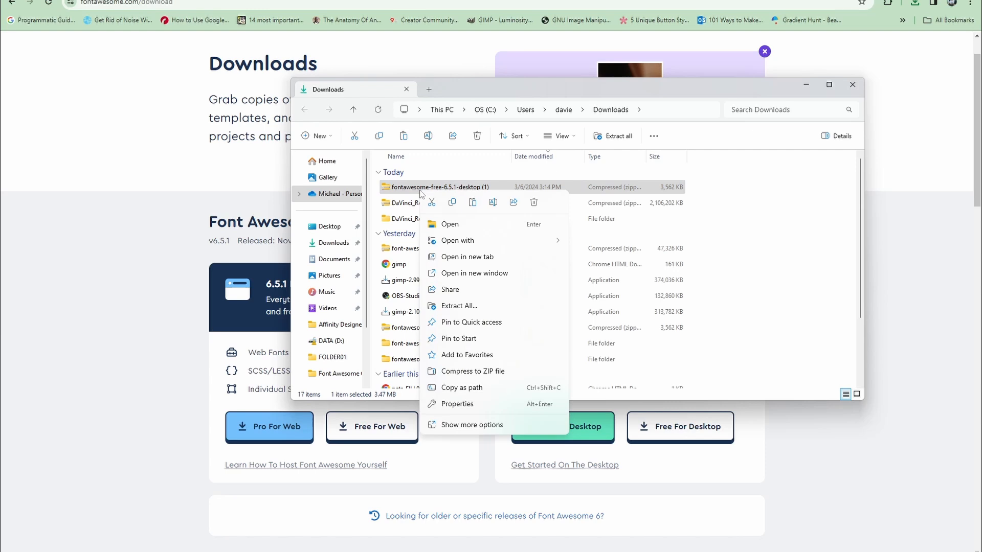
{"action": "left_click", "coordinate": [458, 306]}
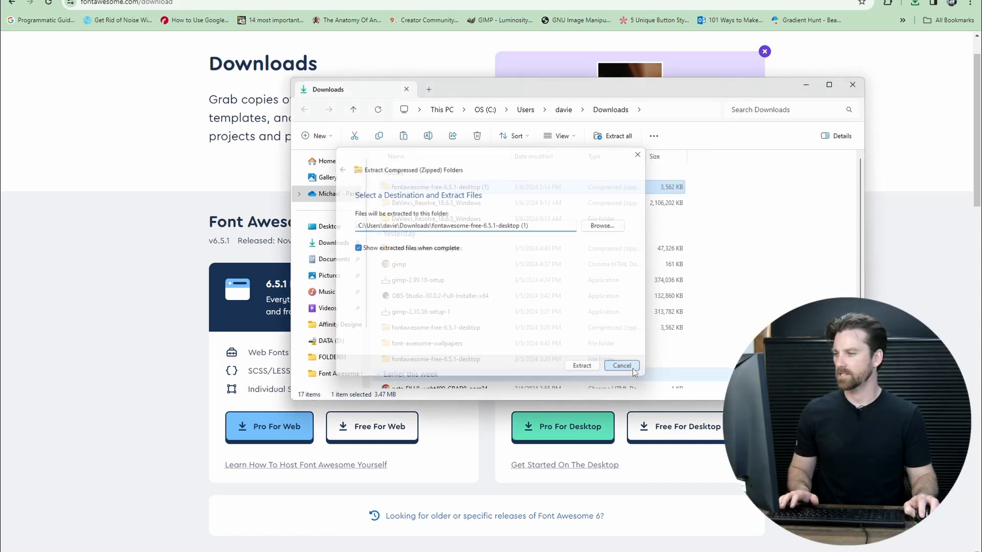
{"action": "left_click", "coordinate": [621, 366]}
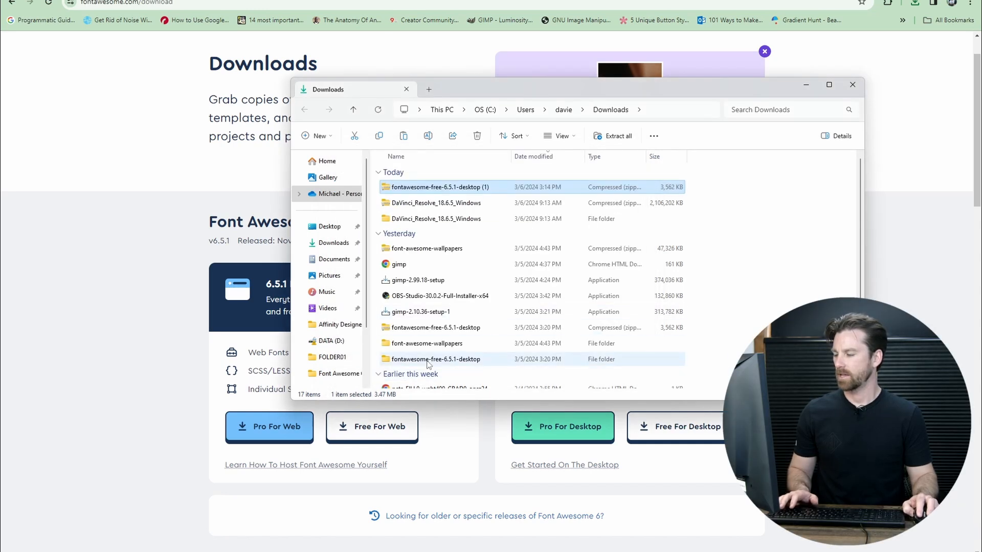
- Navigate through the fontawesome-free-6.5.1-desktop folders into otfs with its three OpenType fonts
{"action": "double_click", "coordinate": [436, 359]}
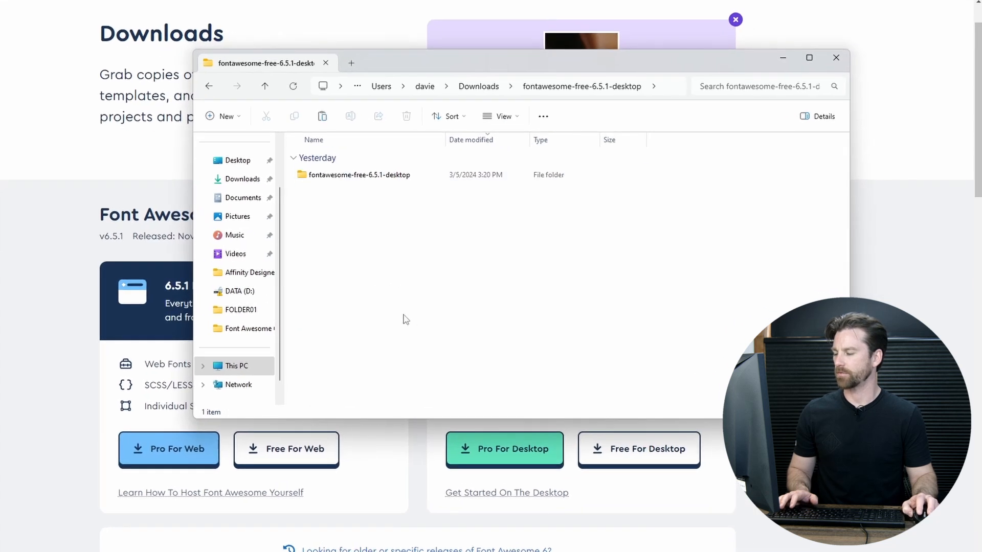
{"action": "double_click", "coordinate": [359, 175]}
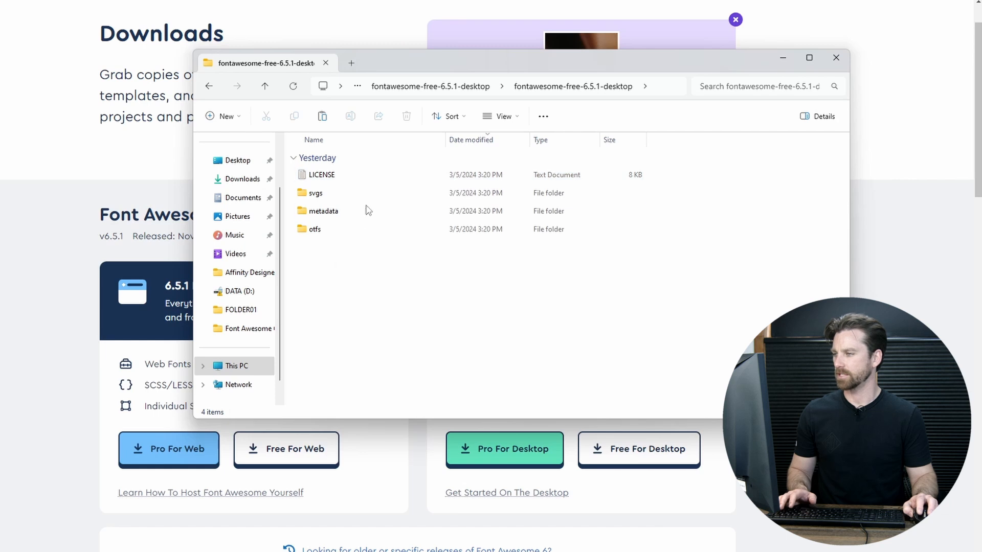
{"action": "left_click", "coordinate": [315, 229]}
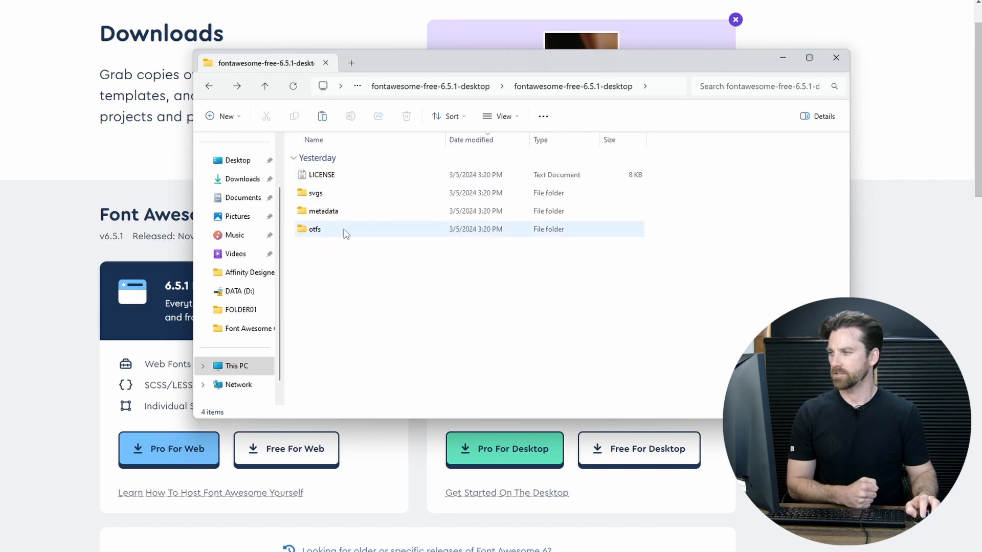
{"action": "double_click", "coordinate": [315, 229]}
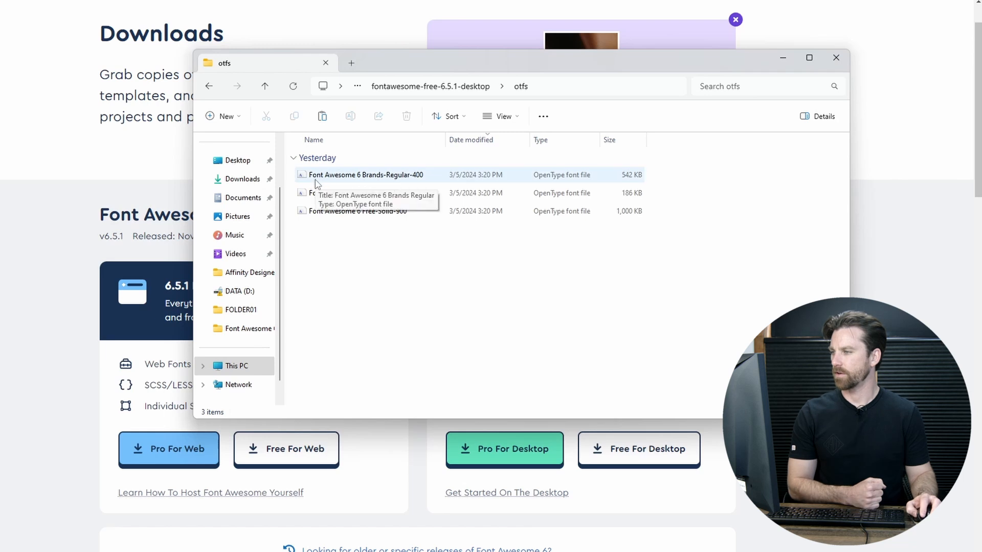
{"action": "mouse_move", "coordinate": [386, 185]}
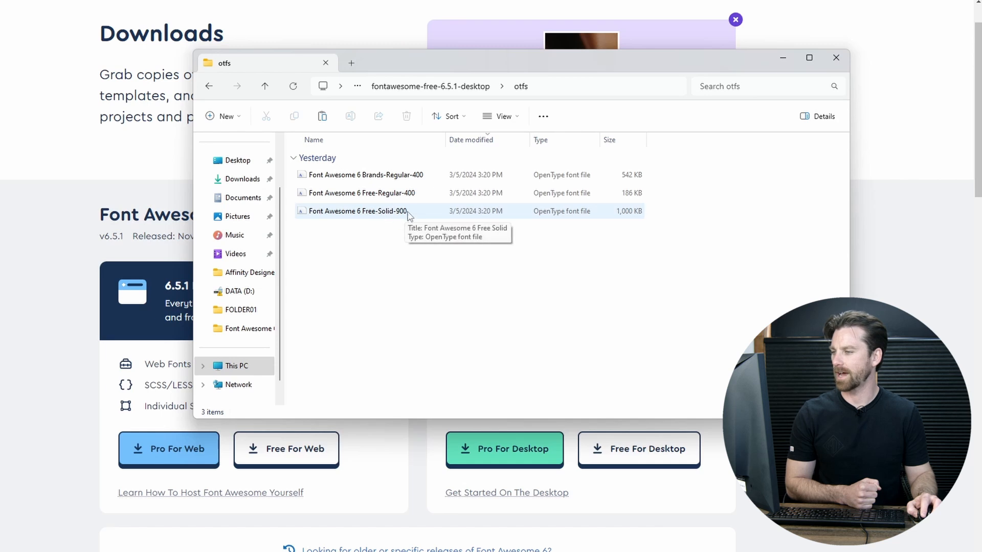
- Select the three Font Awesome .otf files for installation
{"action": "left_click", "coordinate": [358, 211]}
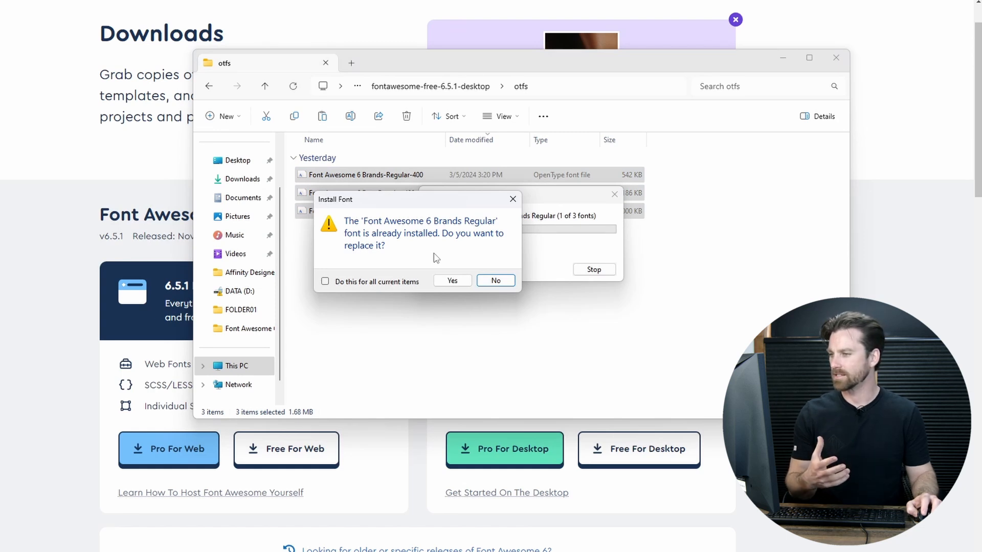
{"action": "mouse_move", "coordinate": [390, 286]}
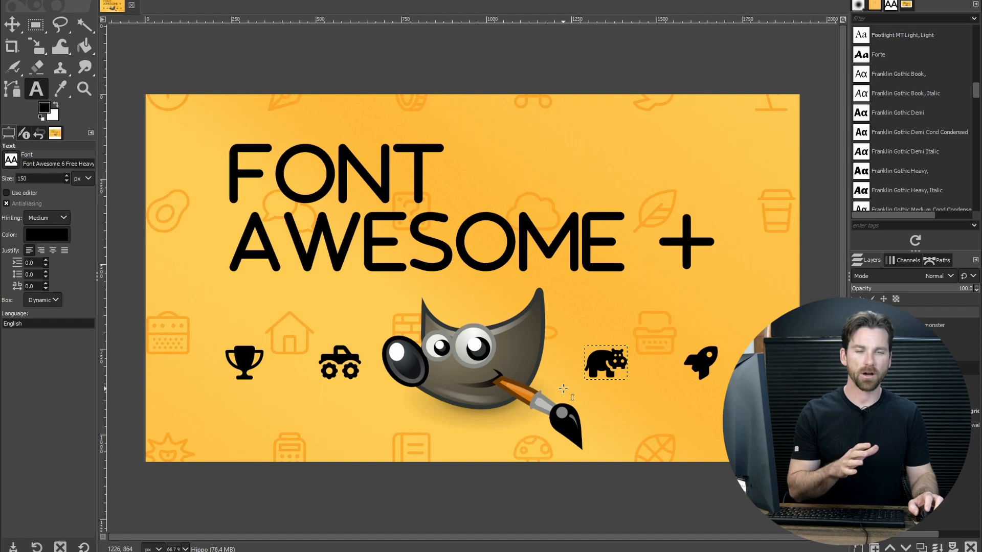
{"action": "mouse_move", "coordinate": [287, 347]}
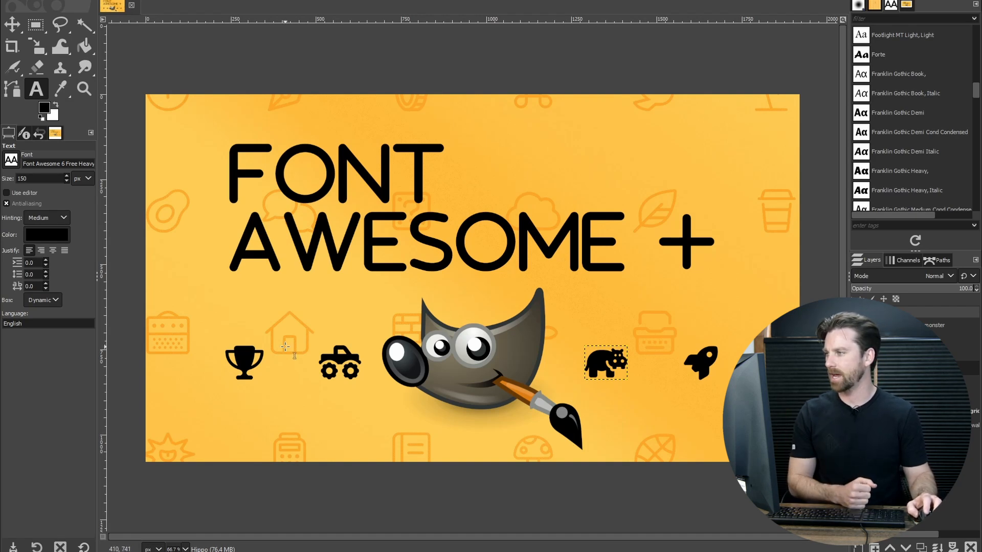
{"action": "mouse_move", "coordinate": [180, 210]}
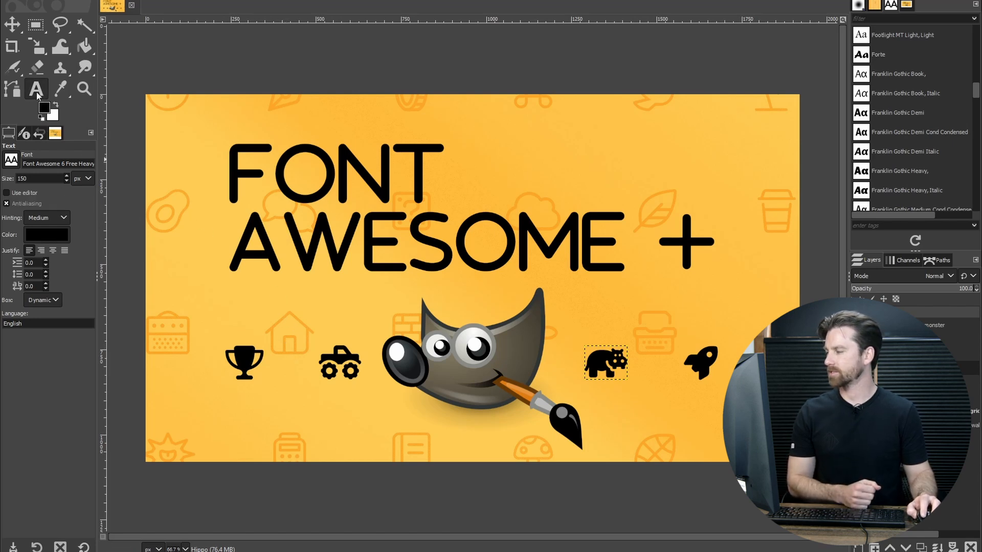
- With the Text tool, show the Font field's list and bring up the full font selection dialog
{"action": "left_click", "coordinate": [36, 90]}
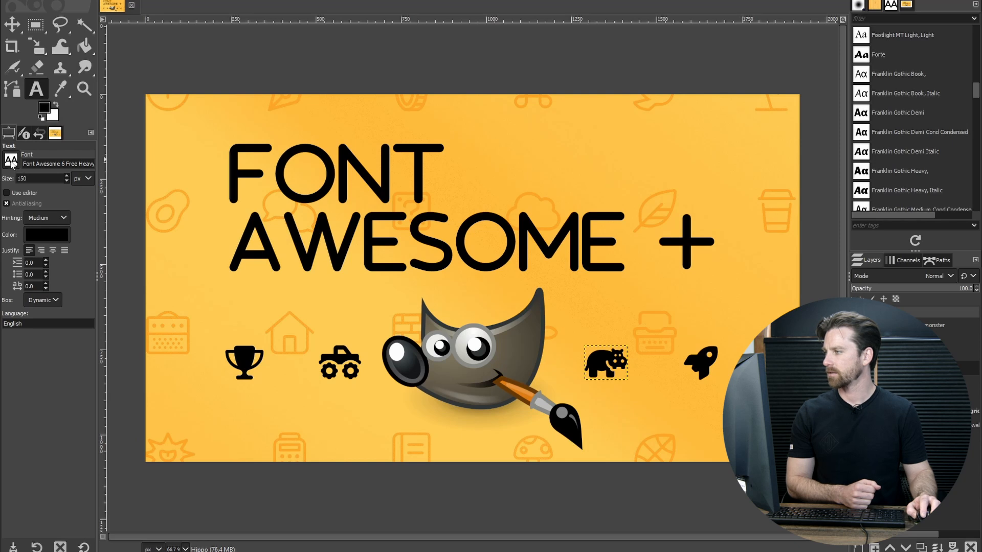
{"action": "left_click", "coordinate": [11, 161]}
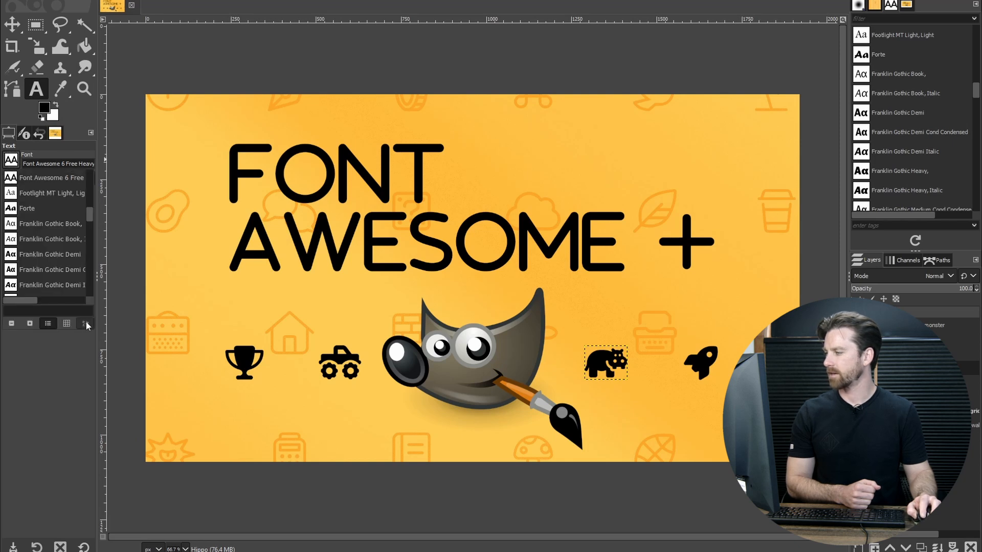
{"action": "mouse_move", "coordinate": [83, 324]}
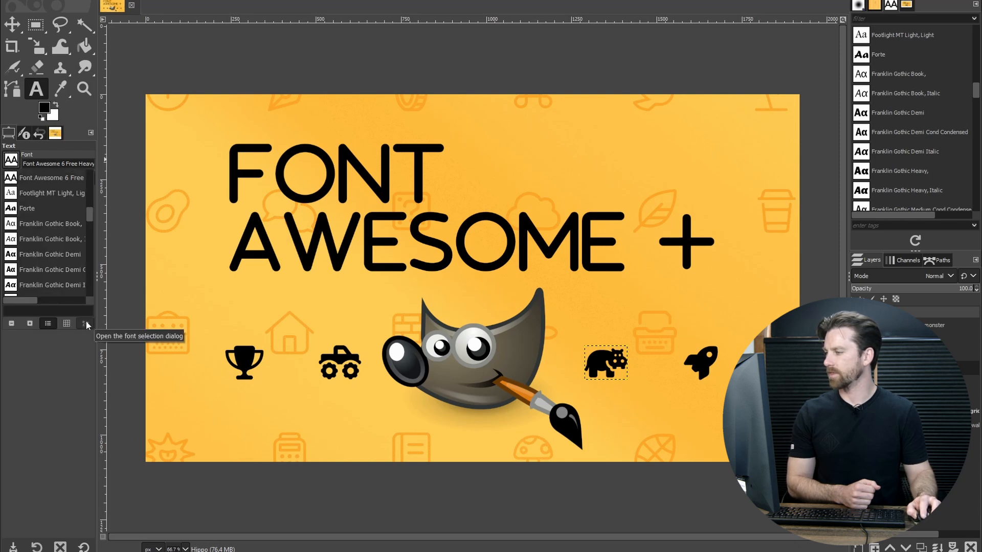
{"action": "left_click", "coordinate": [85, 324]}
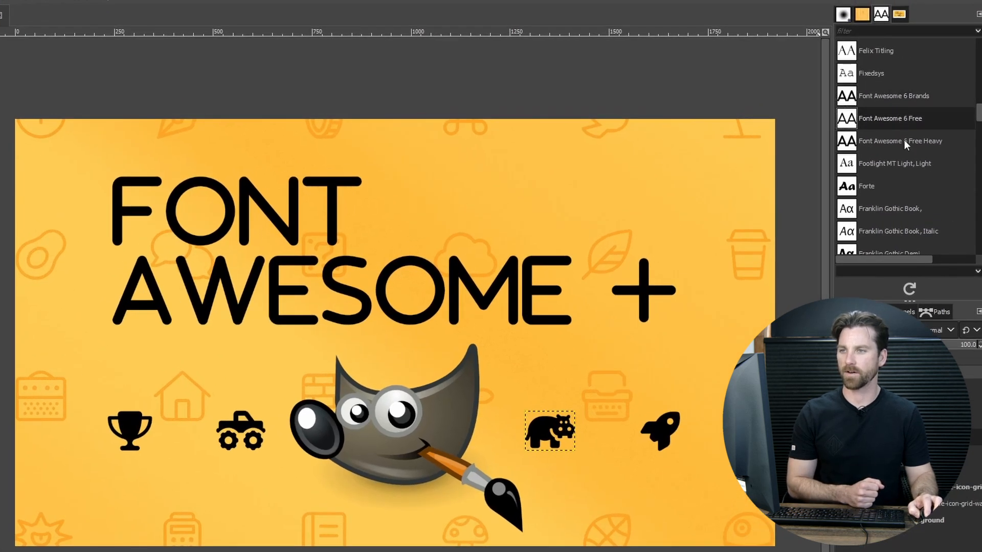
- Choose Font Awesome 6 Free Heavy in the Fonts dock for the banner icons
{"action": "left_click", "coordinate": [899, 140]}
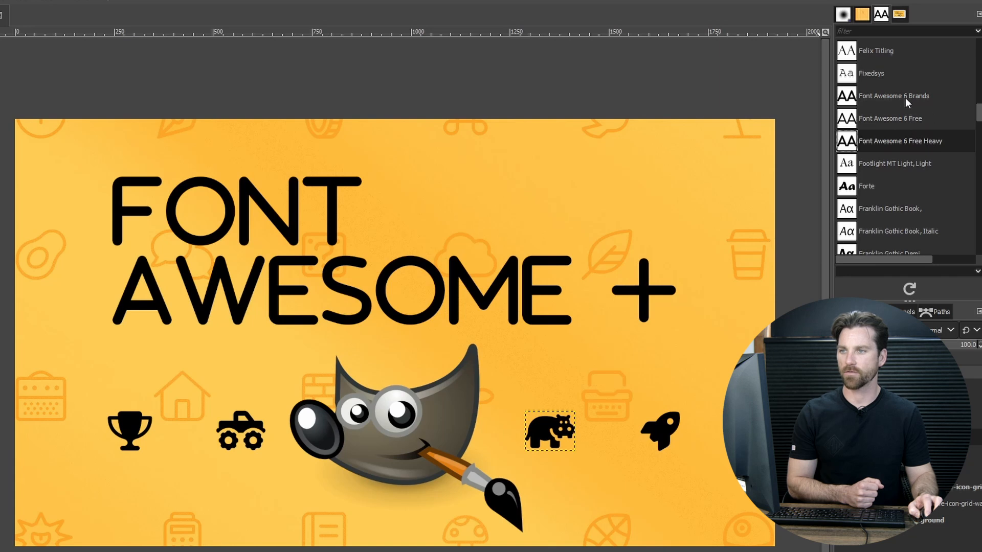
{"action": "mouse_move", "coordinate": [935, 126]}
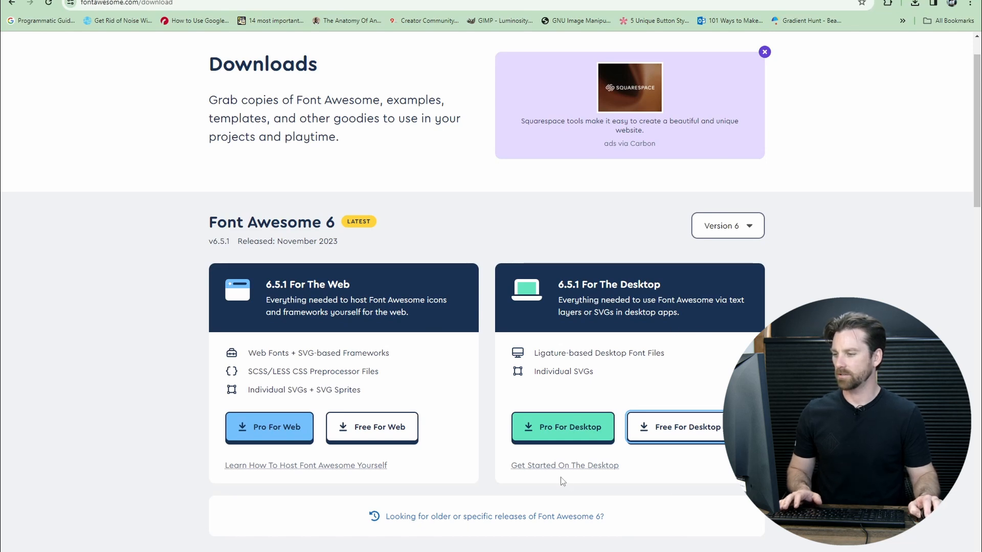
- Go to the Font Awesome desktop Get Started guide and its font-file table
{"action": "left_click", "coordinate": [563, 465]}
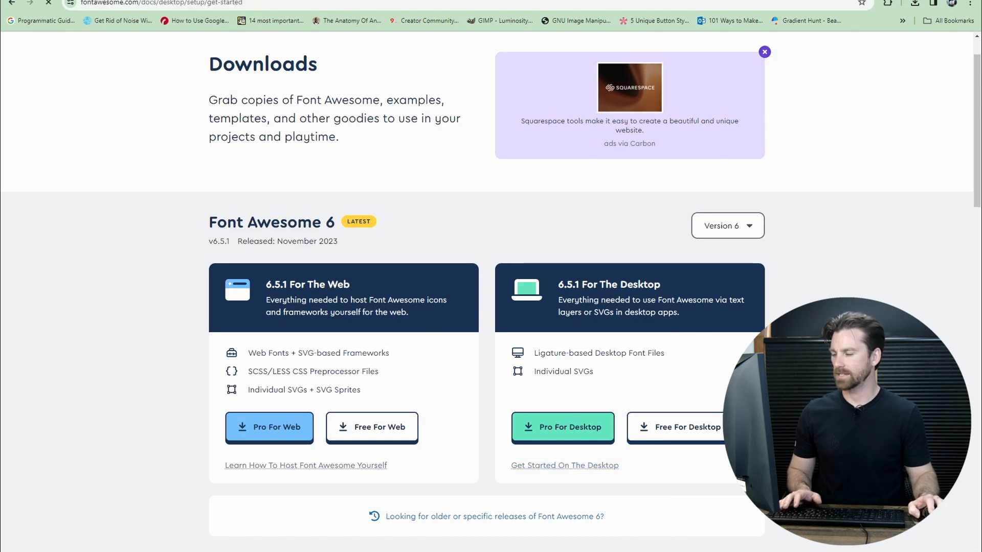
{"action": "left_click", "coordinate": [562, 465]}
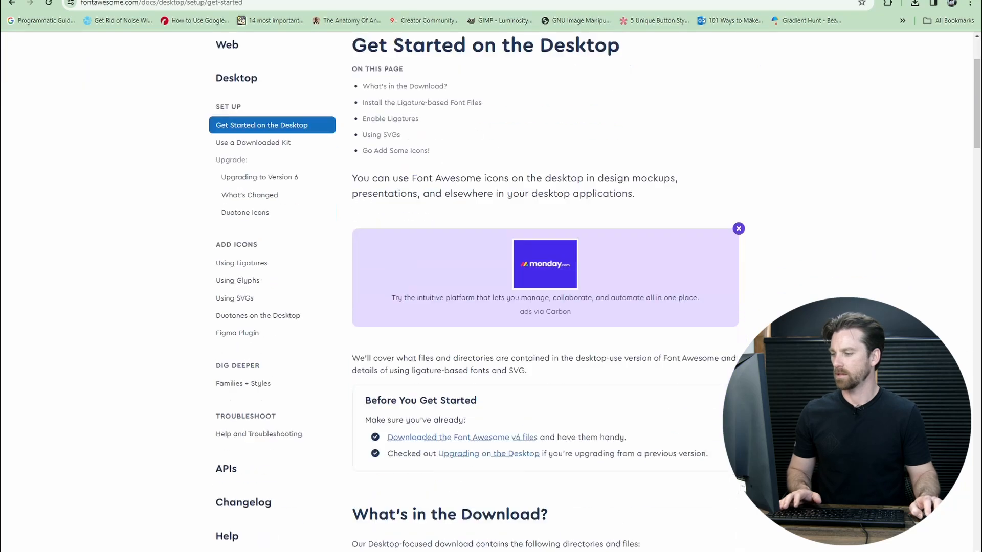
{"action": "scroll", "scroll_direction": "down", "scroll_amount": 3}
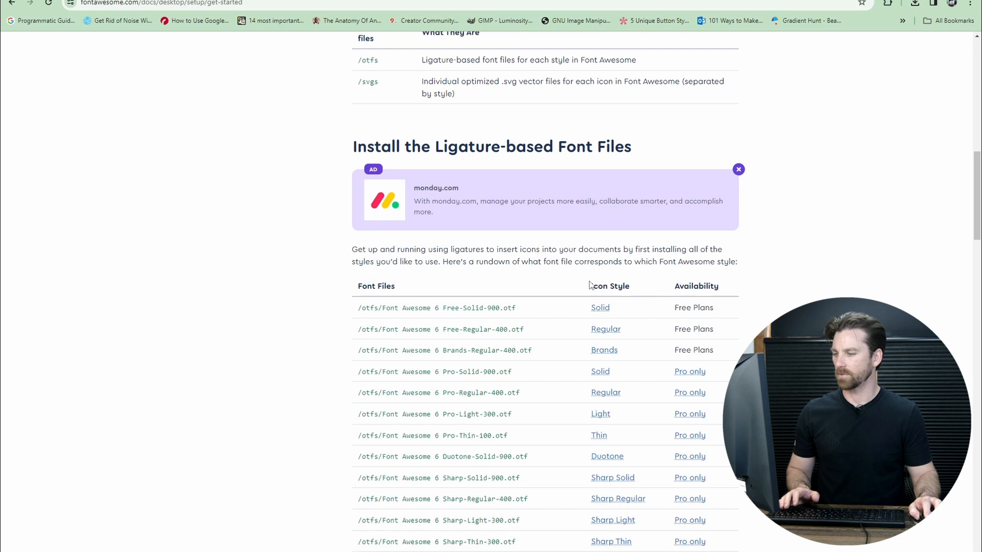
{"action": "mouse_move", "coordinate": [600, 320]}
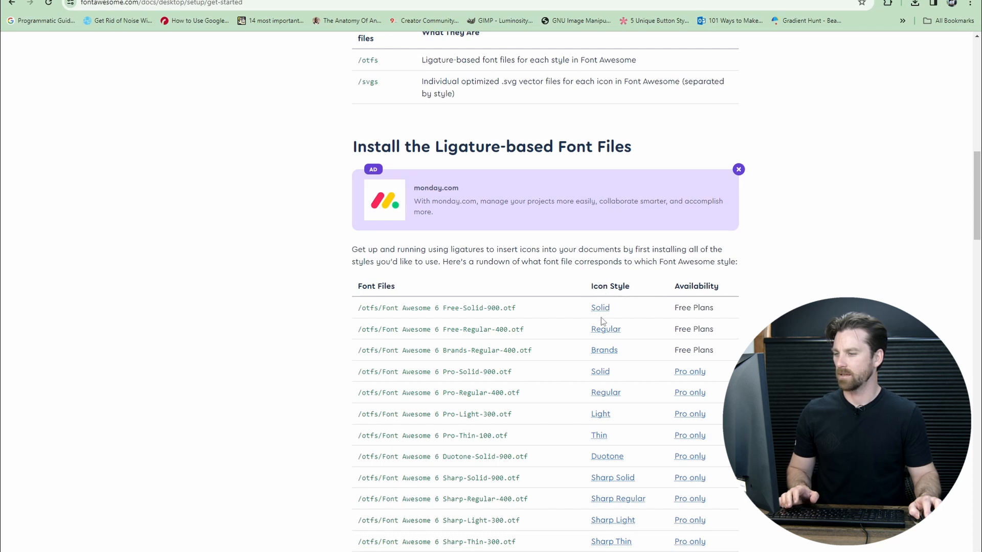
{"action": "mouse_move", "coordinate": [619, 356]}
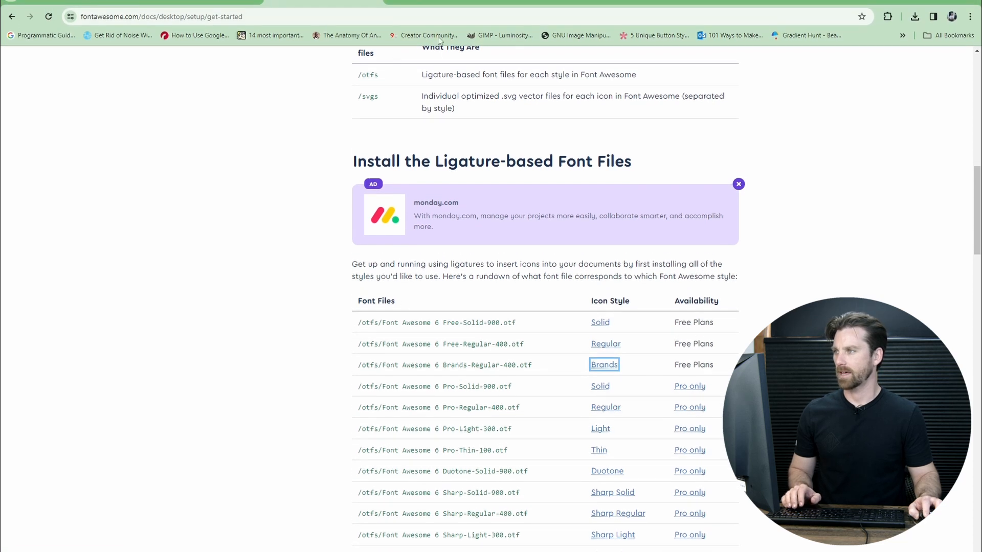
- Browse the free Brands icon gallery, scrolling through icon names like wordpress-simple
{"action": "left_click", "coordinate": [603, 364]}
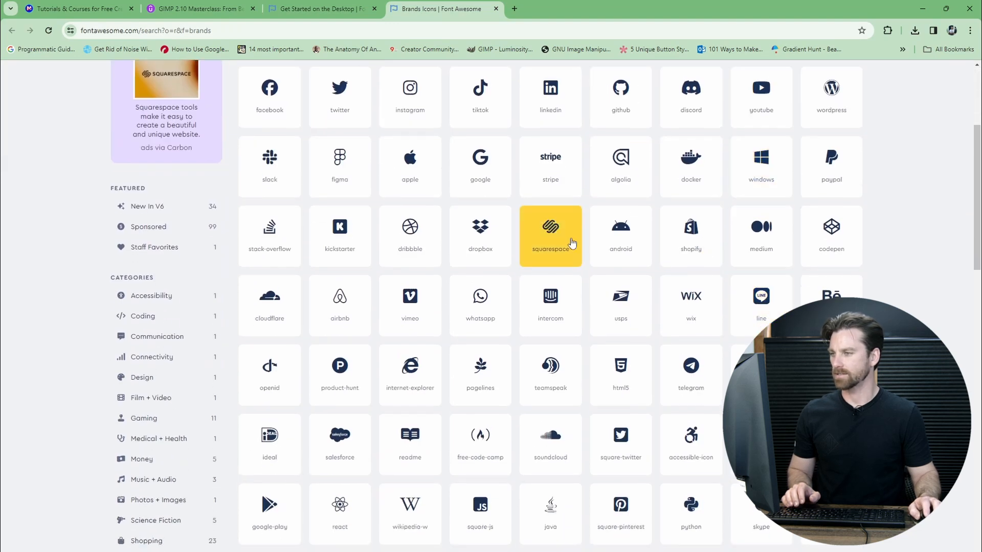
{"action": "scroll", "scroll_direction": "down", "scroll_amount": 3}
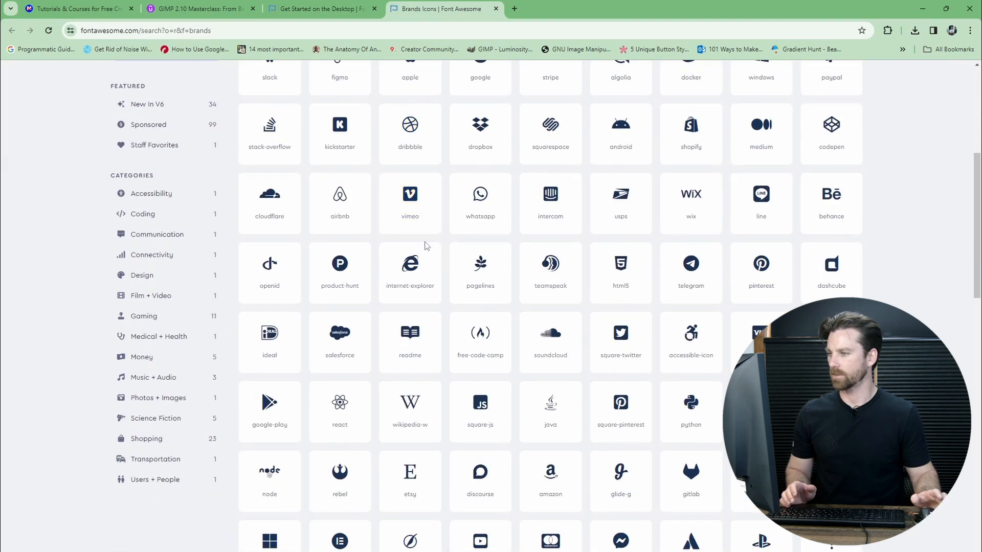
{"action": "scroll", "scroll_direction": "down", "scroll_amount": 3}
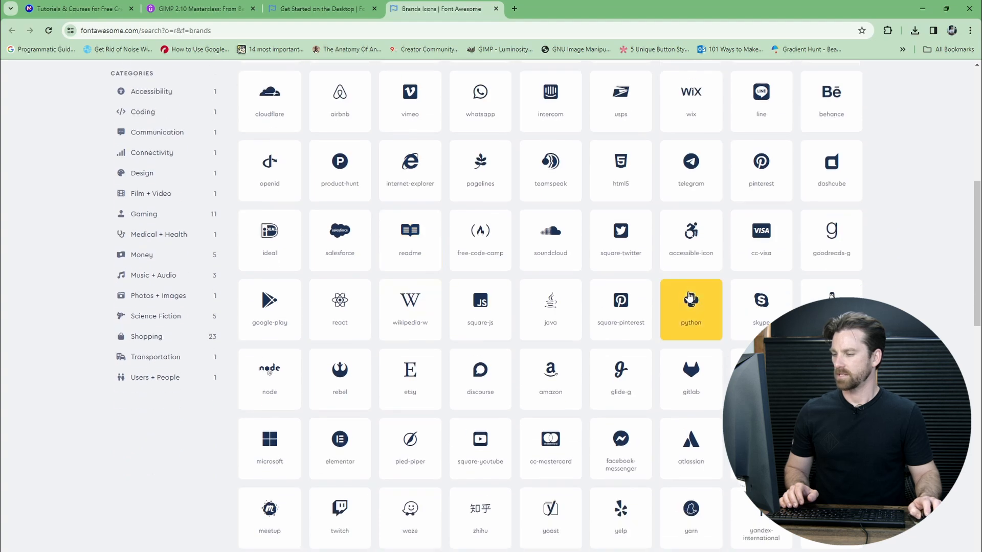
{"action": "scroll", "scroll_direction": "down", "scroll_amount": 3}
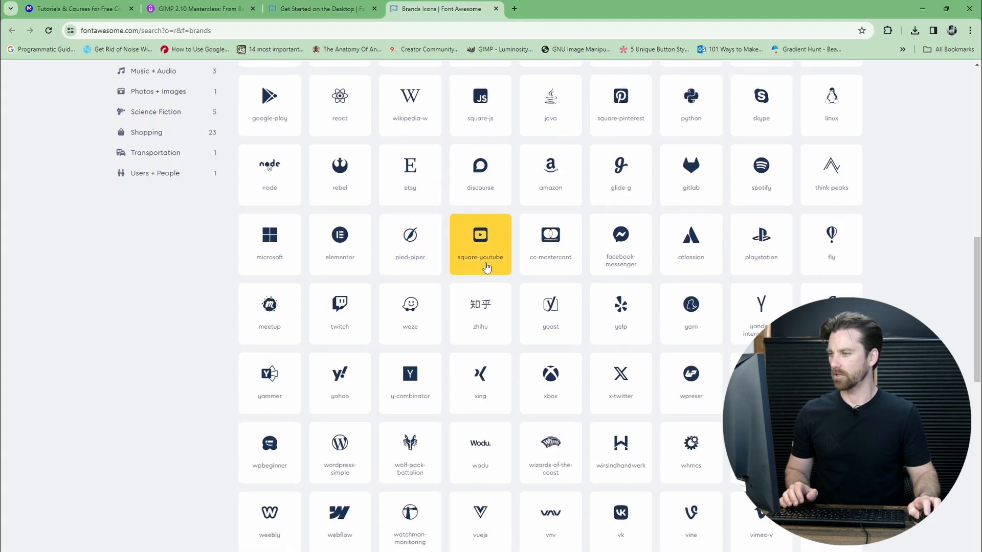
{"action": "scroll", "scroll_direction": "down", "scroll_amount": 3}
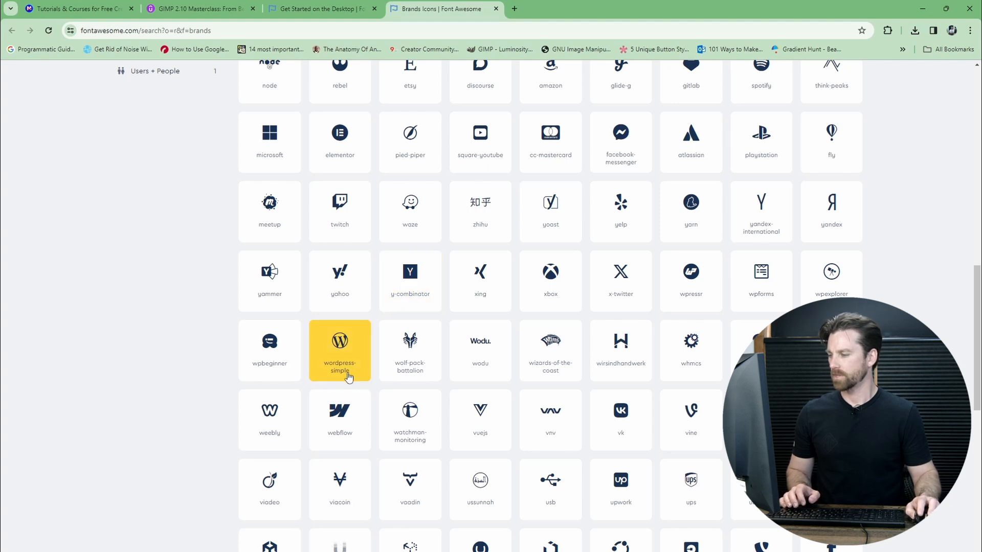
{"action": "mouse_move", "coordinate": [347, 361]}
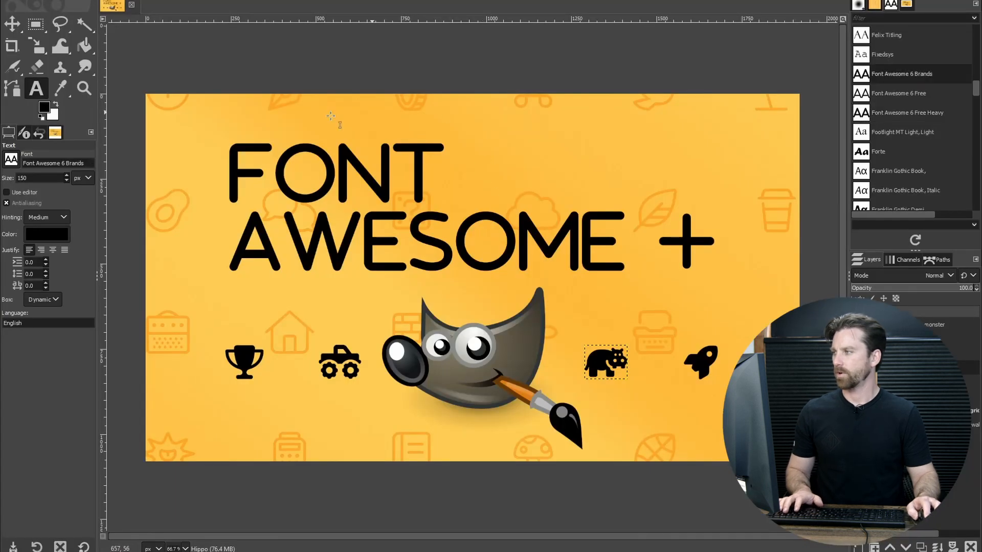
{"action": "mouse_move", "coordinate": [36, 88]}
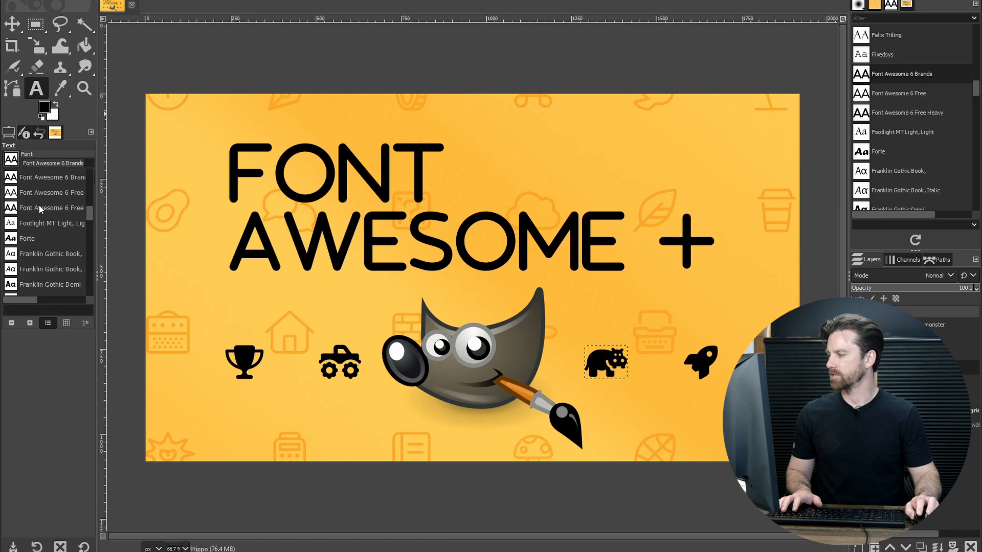
{"action": "mouse_move", "coordinate": [62, 180]}
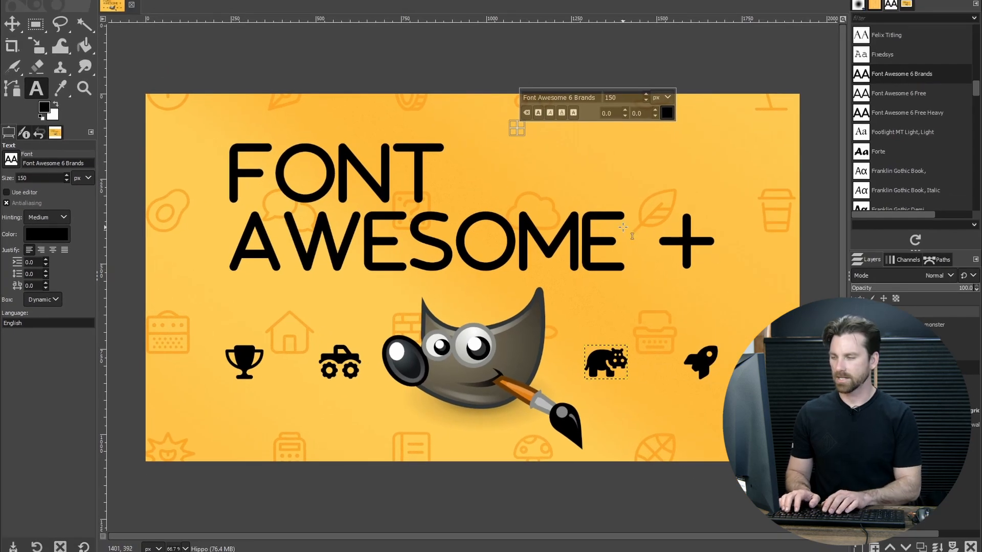
- Type wordpress-simple to show the WordPress logo, then replace it with pied-pi
{"action": "type", "text": "WORDP"}
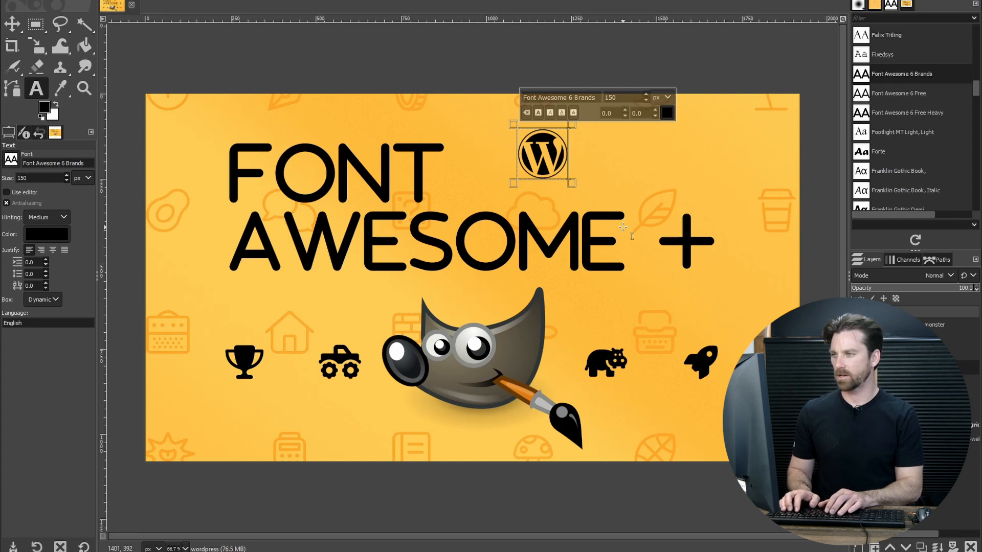
{"action": "type", "text": "-SIM"}
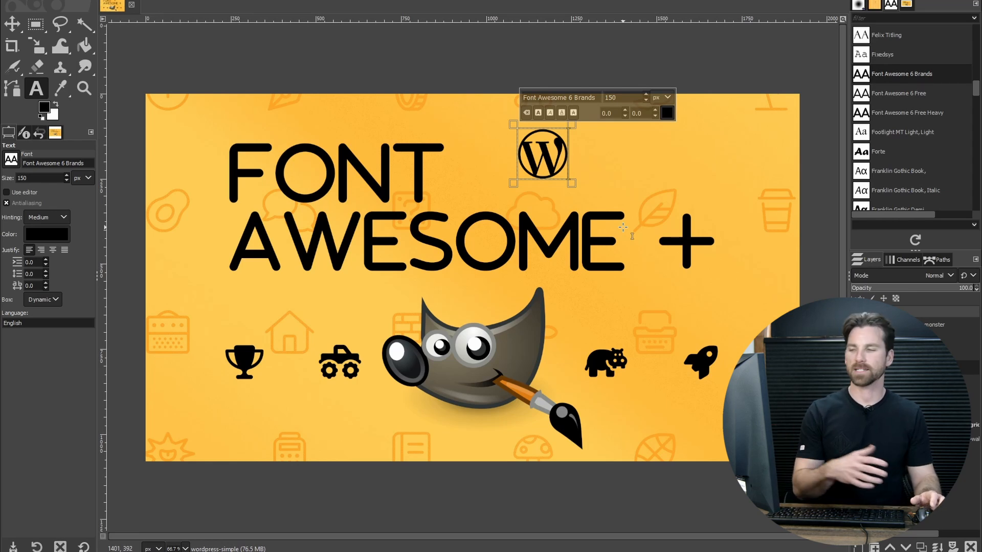
{"action": "mouse_move", "coordinate": [567, 147]}
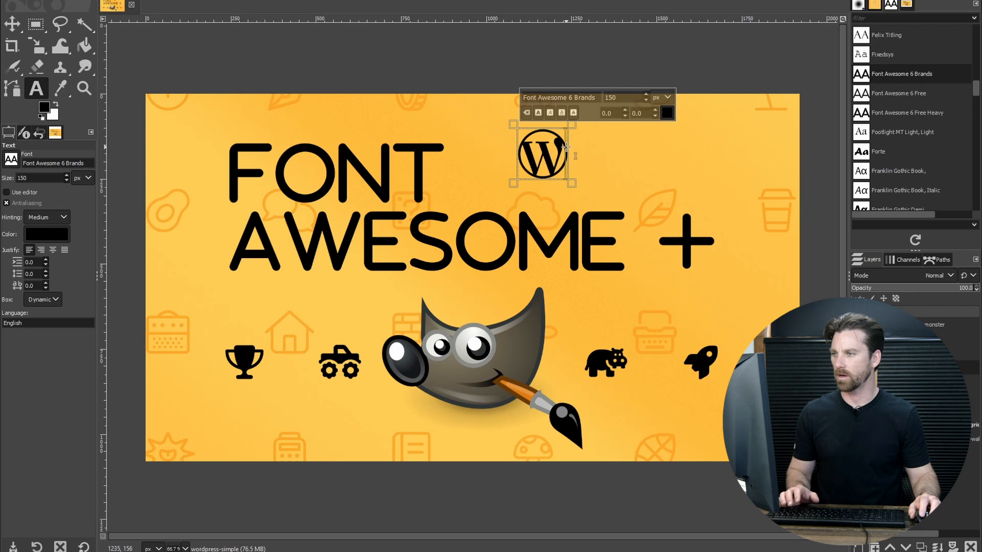
{"action": "type", "text": "E"}
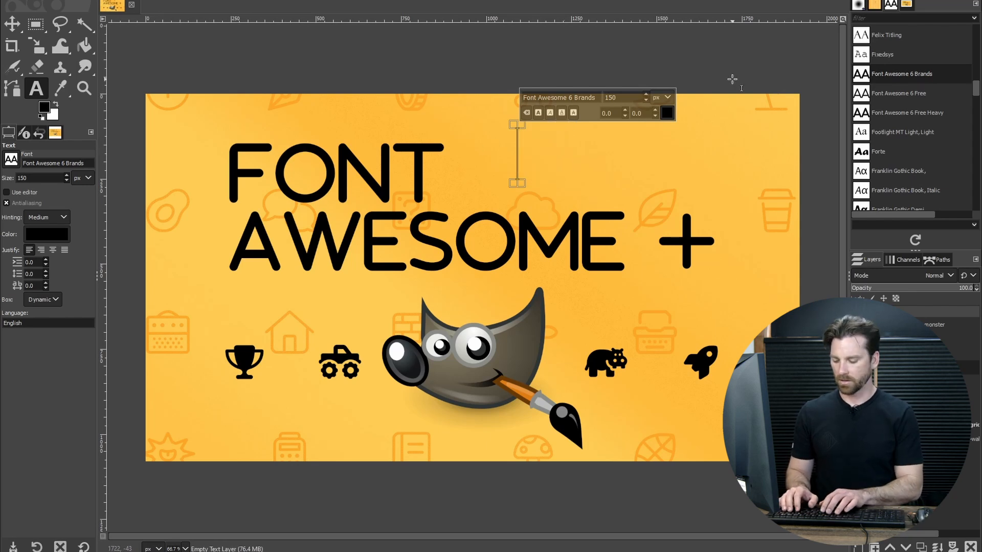
{"action": "type", "text": "PIED-PI"}
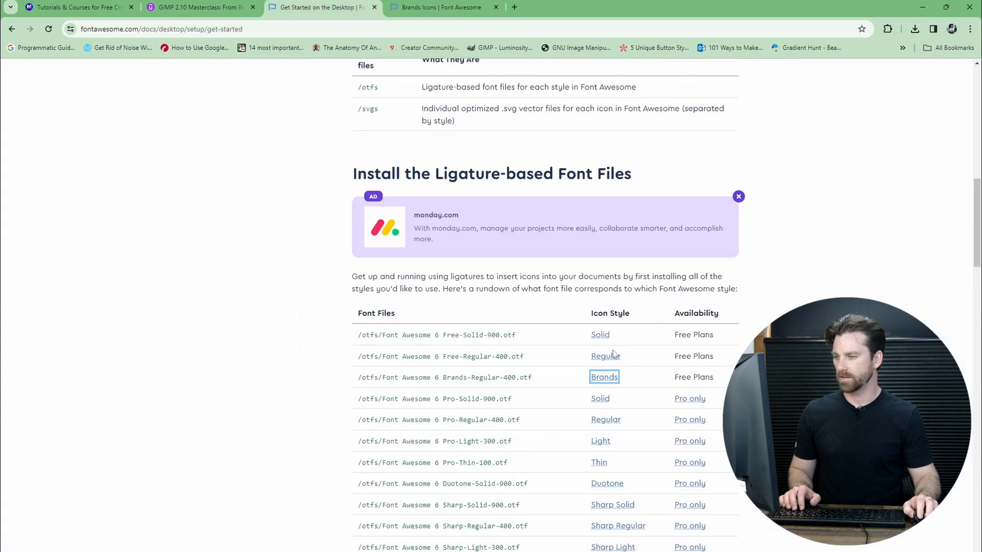
- Browse the free Regular-style icon gallery, scrolling through names like handshake
{"action": "left_click", "coordinate": [606, 356]}
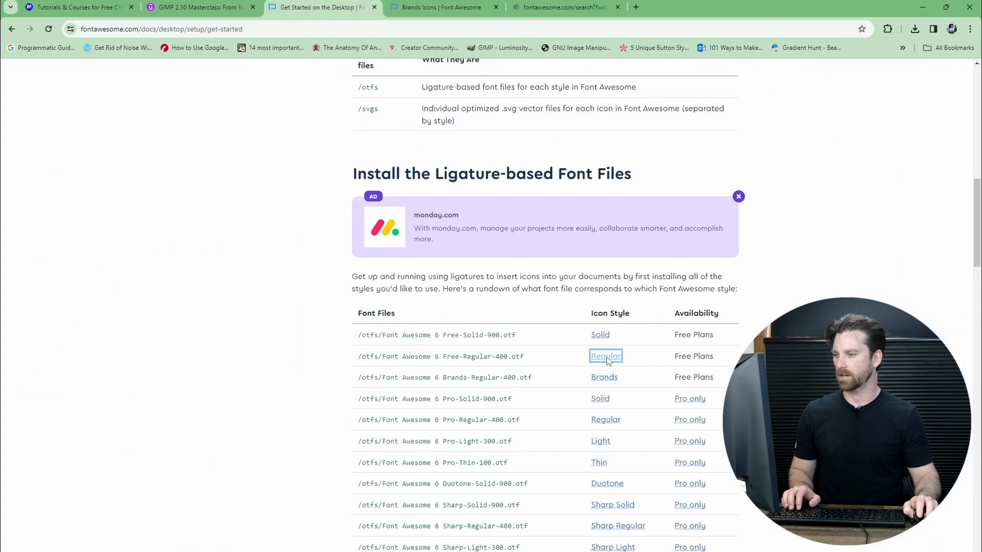
{"action": "left_click", "coordinate": [605, 355]}
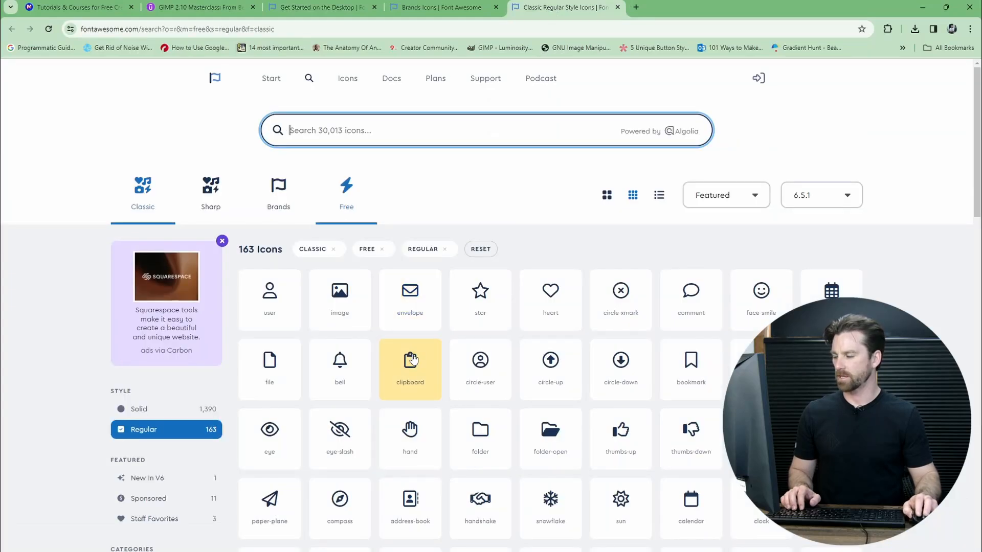
{"action": "scroll", "scroll_direction": "down", "scroll_amount": 3}
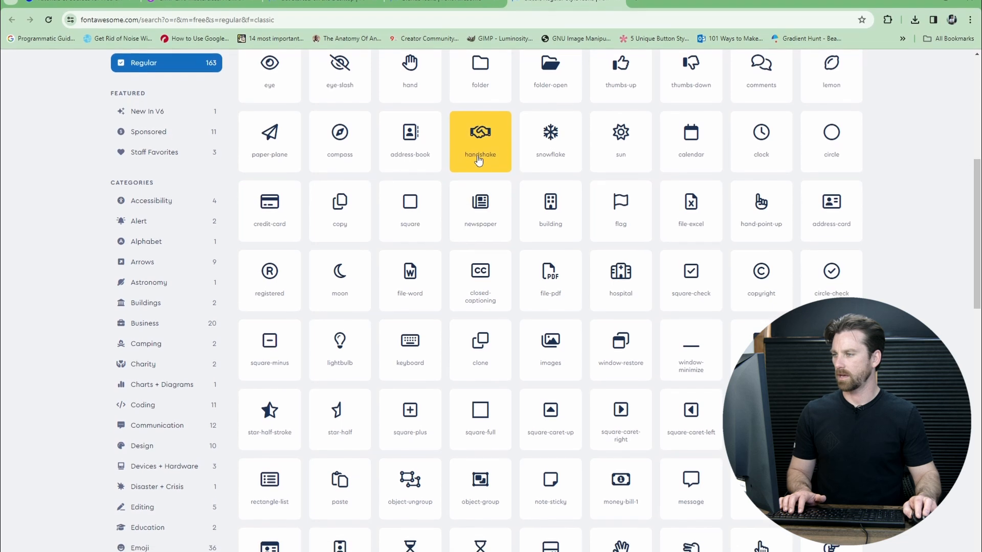
{"action": "scroll", "scroll_direction": "down", "scroll_amount": 3}
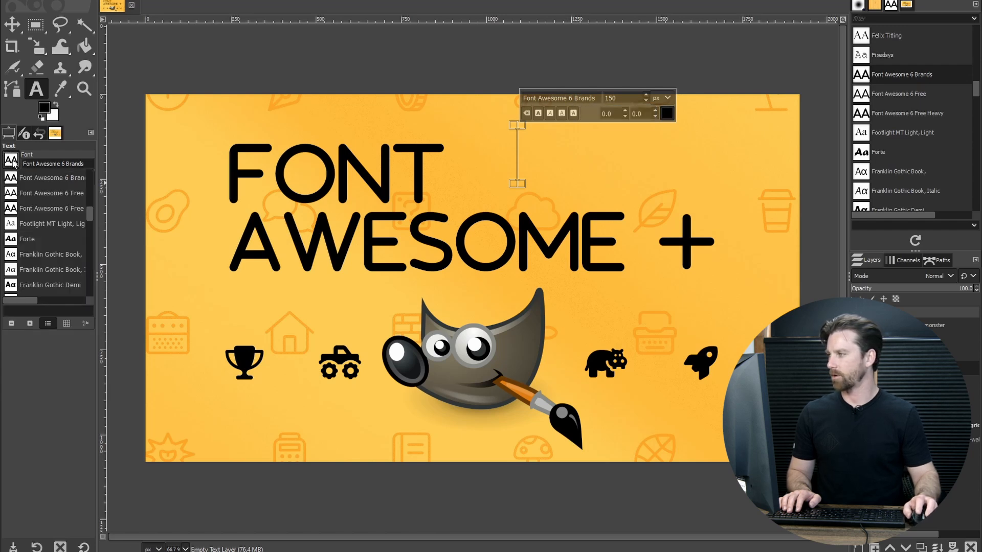
- Set the handshake text to Font Awesome 6 Free and recolour the icon red
{"action": "left_click", "coordinate": [903, 94]}
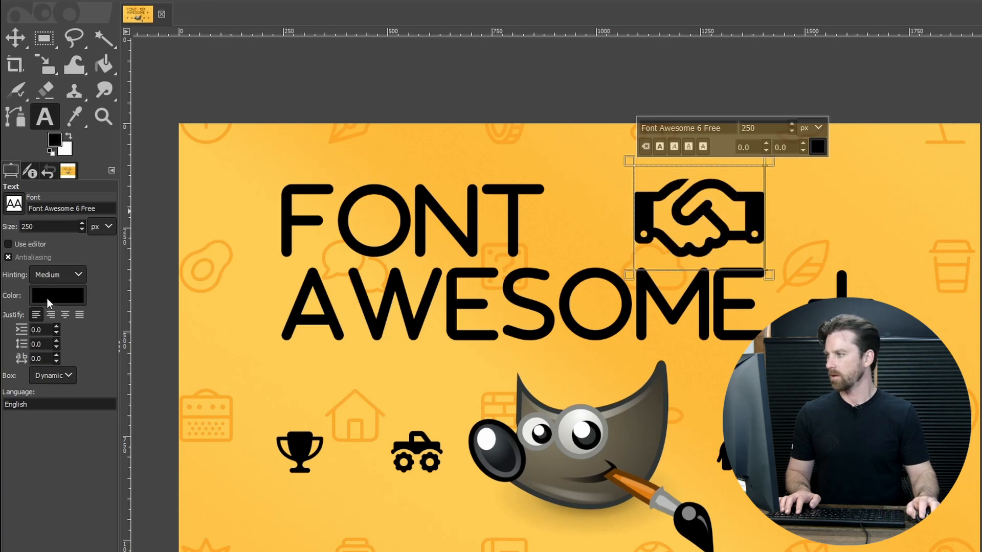
{"action": "left_click", "coordinate": [58, 295]}
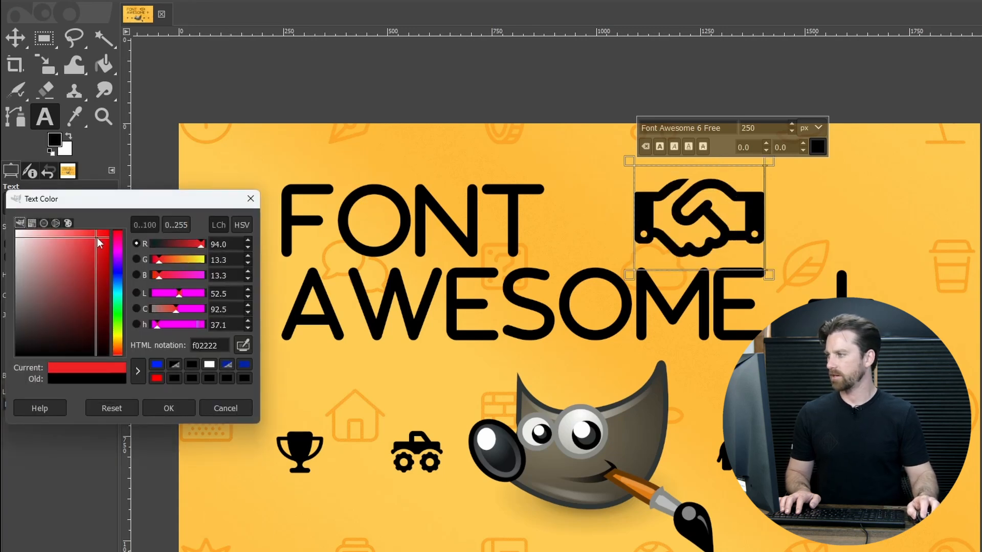
{"action": "left_click", "coordinate": [168, 408]}
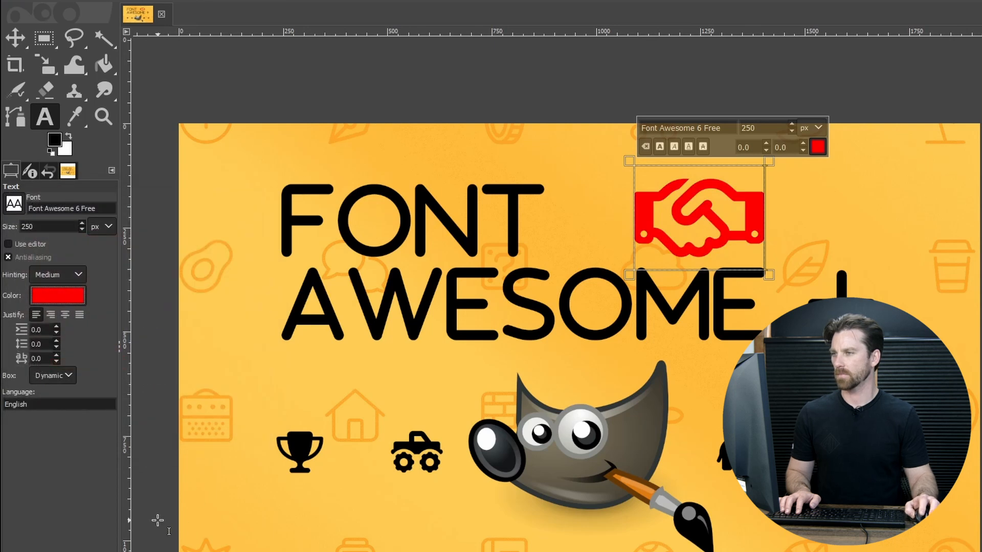
{"action": "mouse_move", "coordinate": [695, 251]}
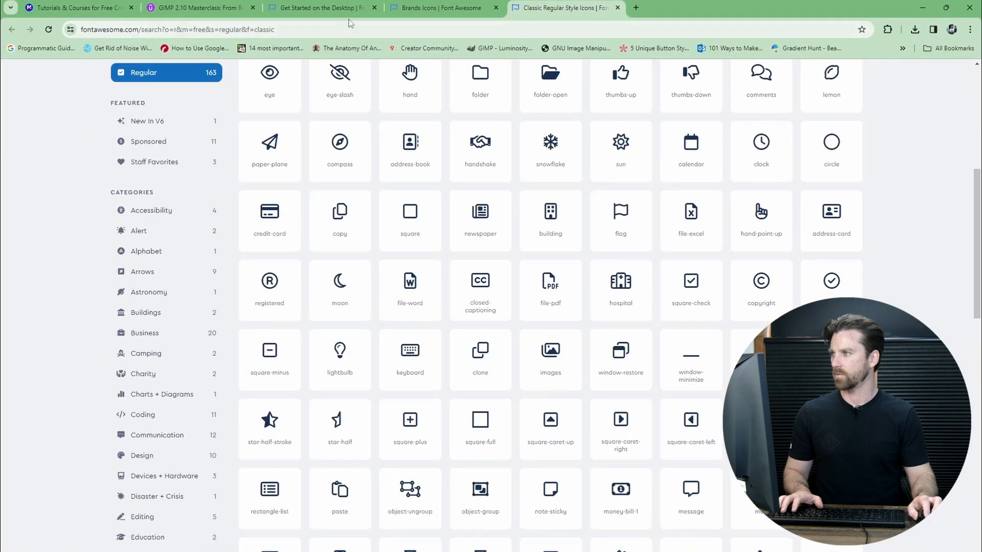
- Browse the free Classic Solid icon gallery, scrolling past icon names like truck-fast
{"action": "left_click", "coordinate": [321, 7]}
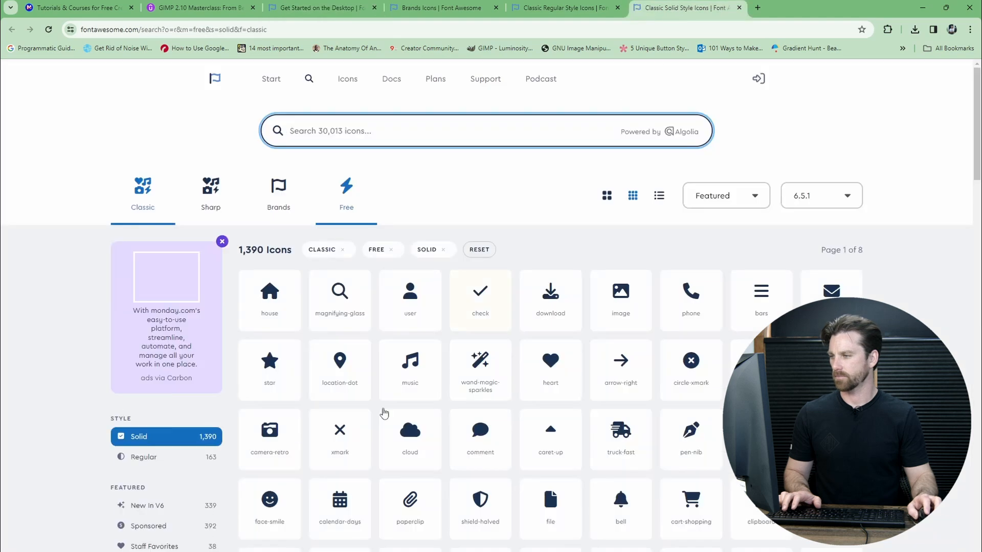
{"action": "scroll", "scroll_direction": "down", "scroll_amount": 3}
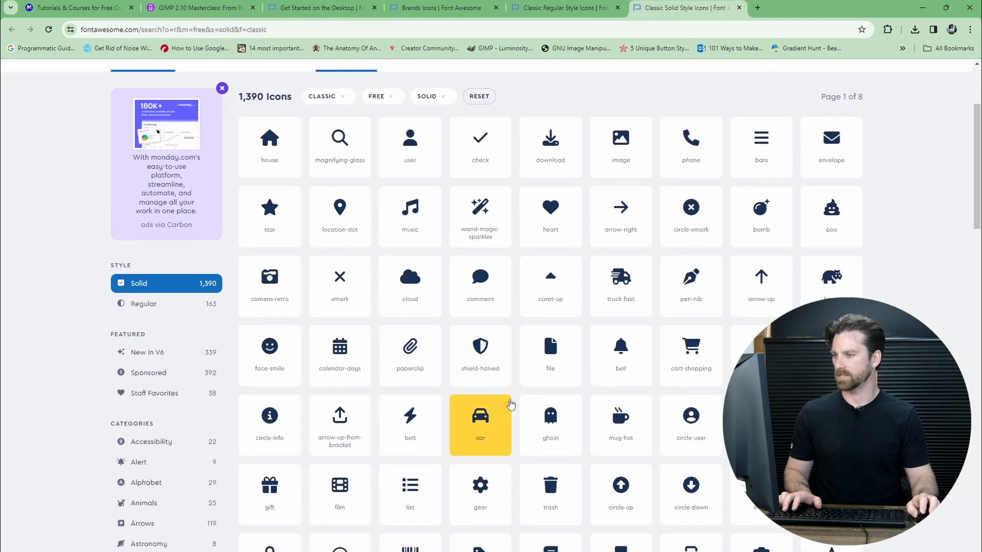
{"action": "scroll", "scroll_direction": "down", "scroll_amount": 3}
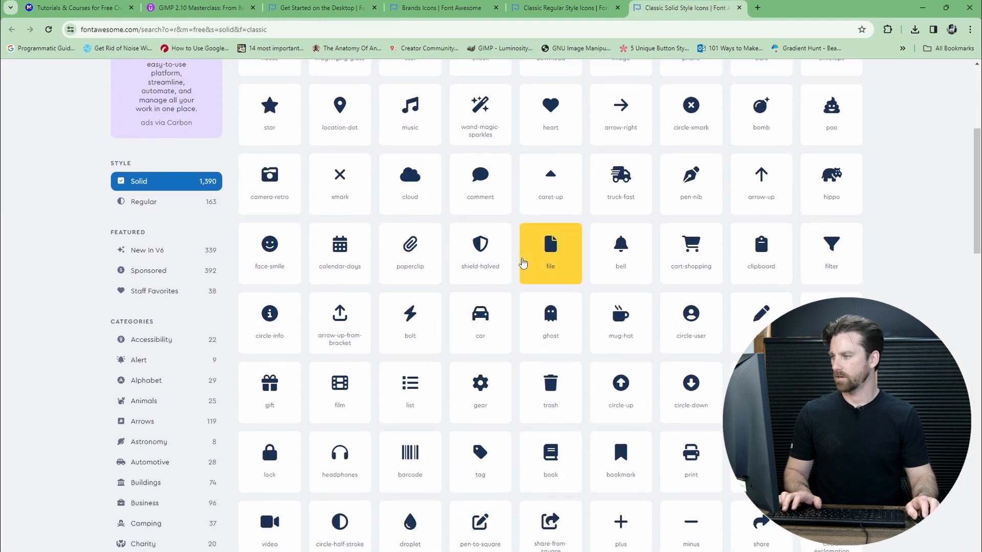
{"action": "scroll", "scroll_direction": "down", "scroll_amount": 3}
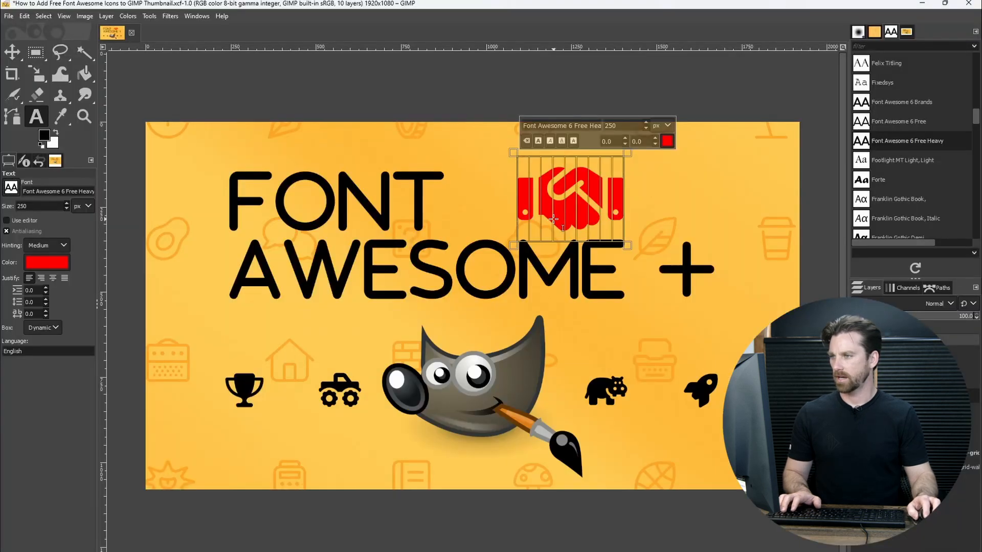
- Retype the red icon's name as truck-fast in Font Awesome 6 Free Heavy
{"action": "type", "text": "T"}
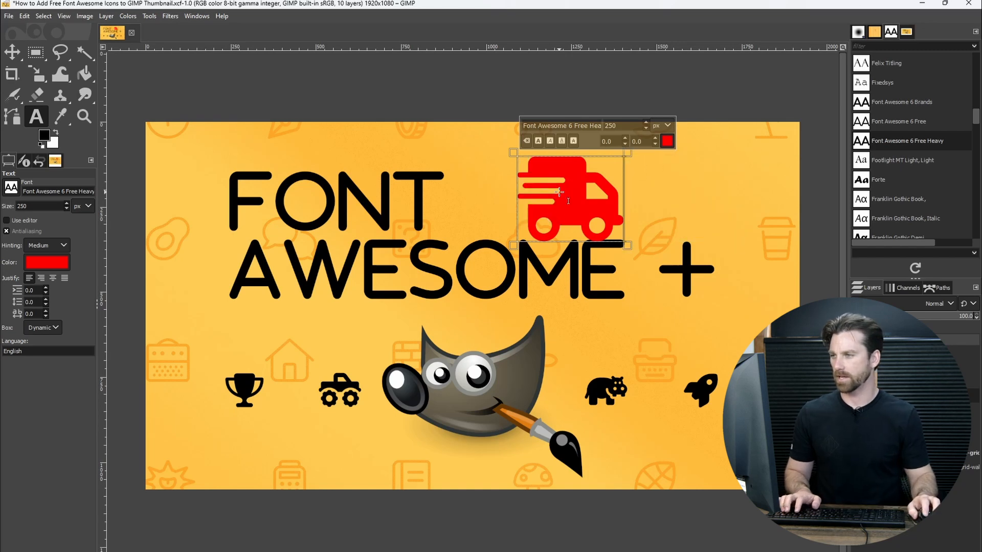
{"action": "mouse_move", "coordinate": [587, 215]}
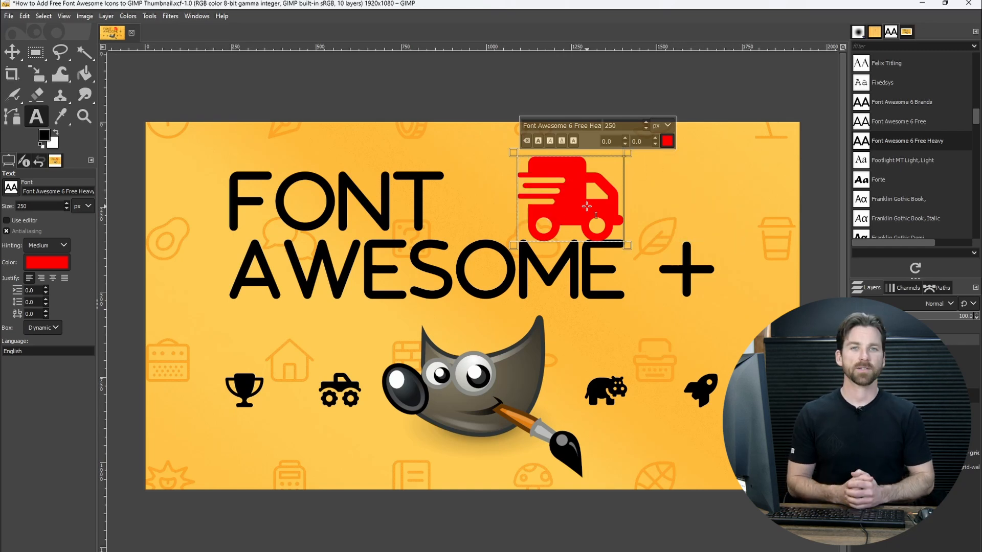